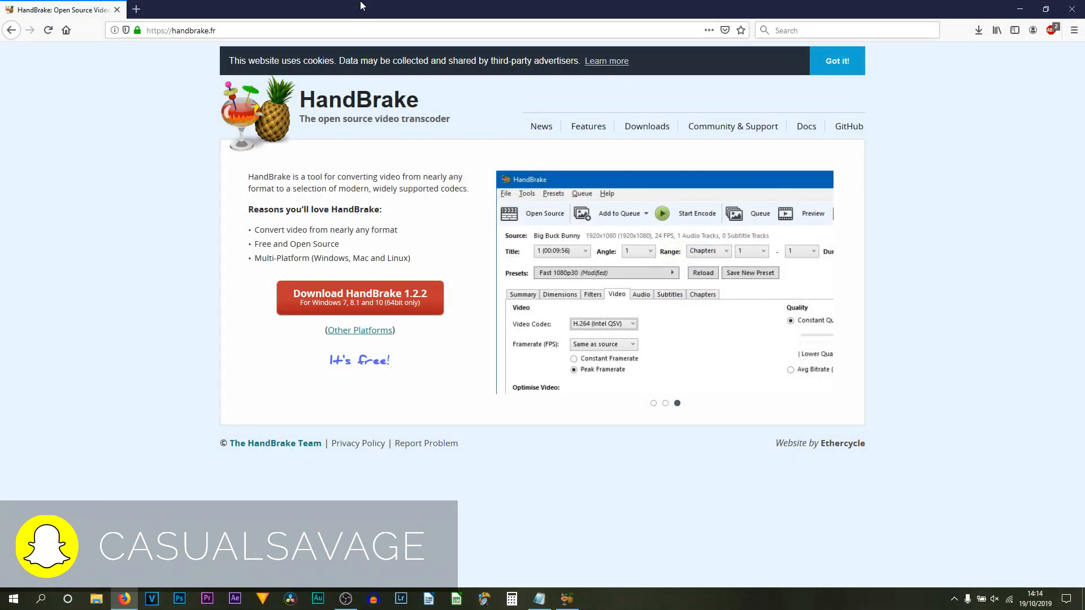
mouse_move(353, 201)
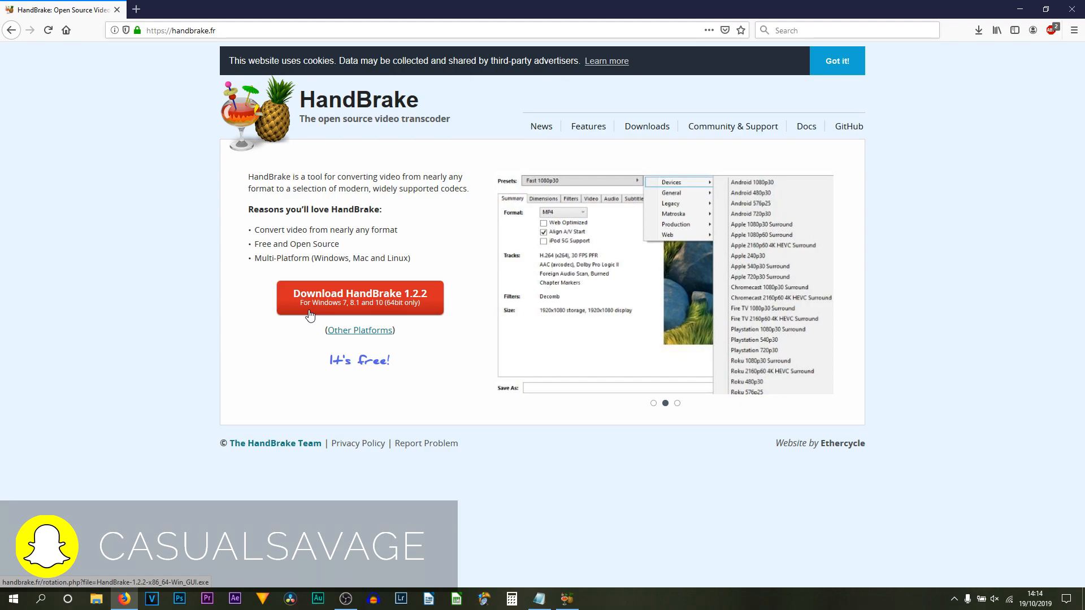
mouse_move(367, 311)
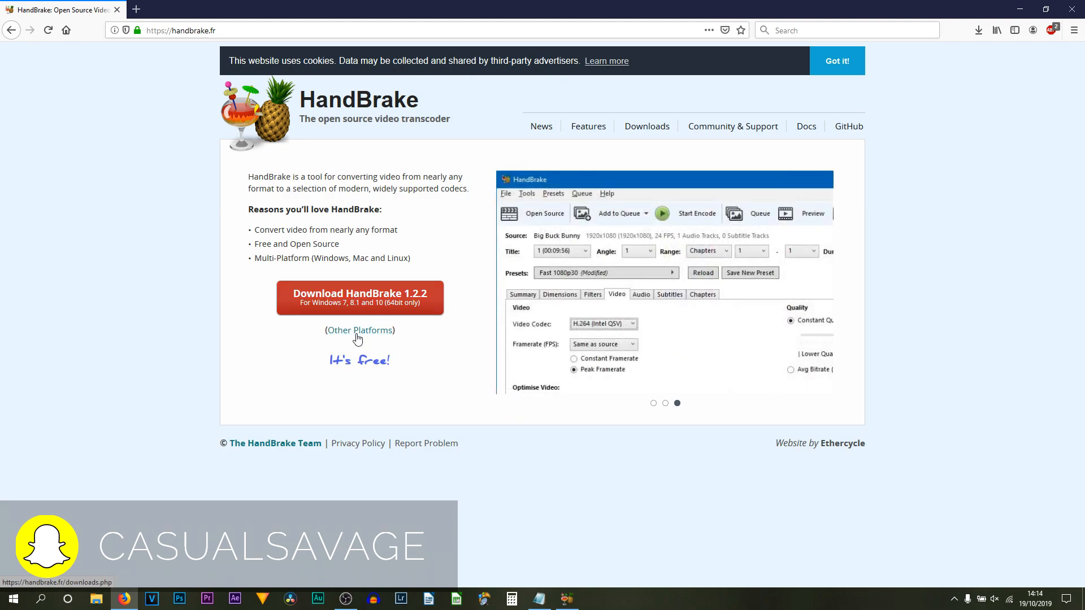
- Open the 'Other Platforms' downloads page on handbrake.fr
left_click(360, 330)
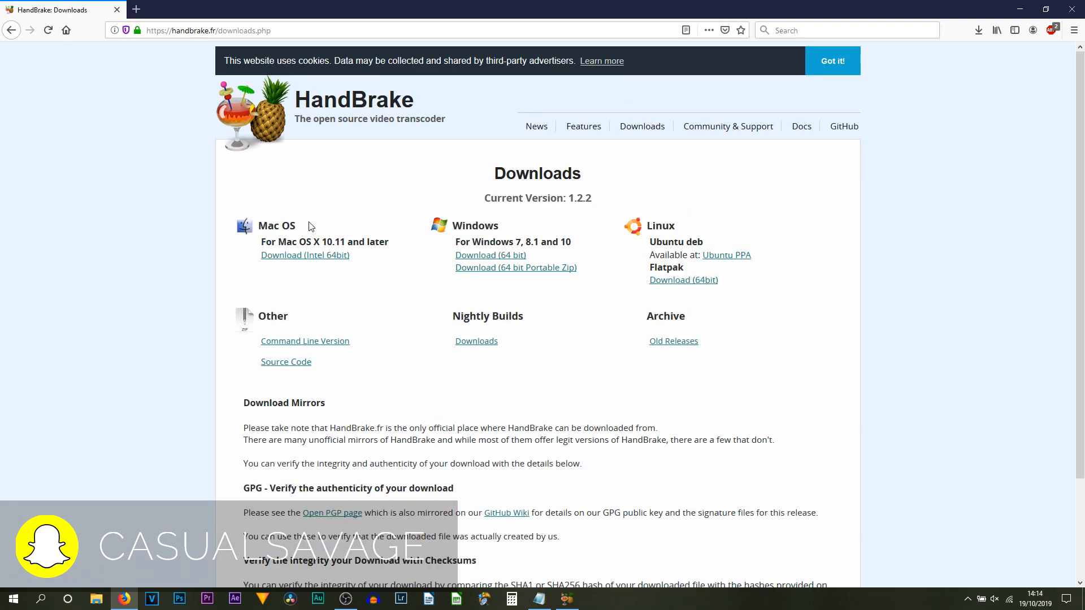
mouse_move(649, 244)
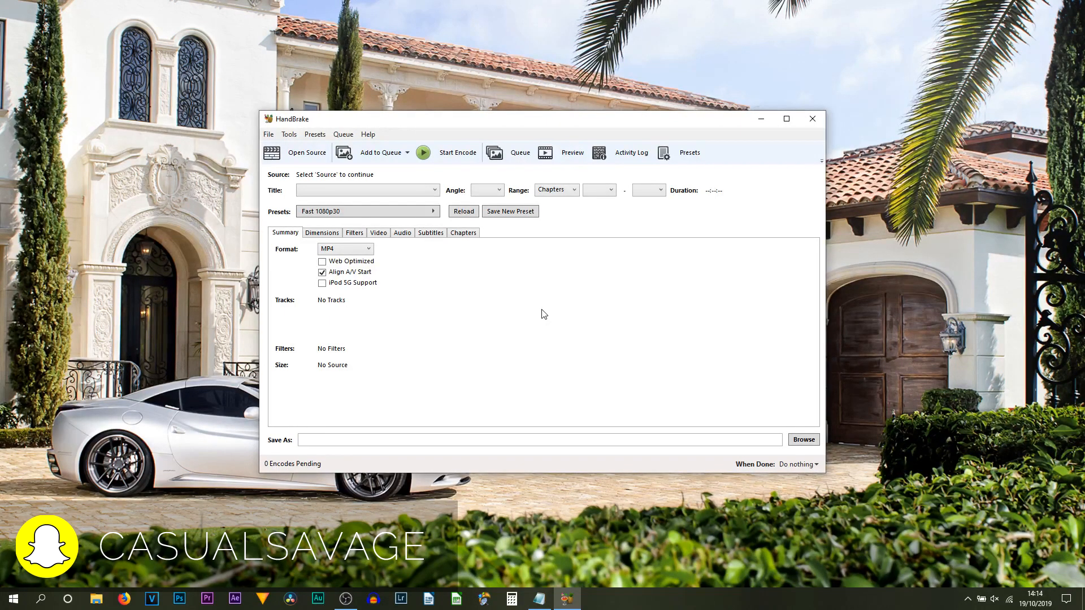
mouse_move(537, 311)
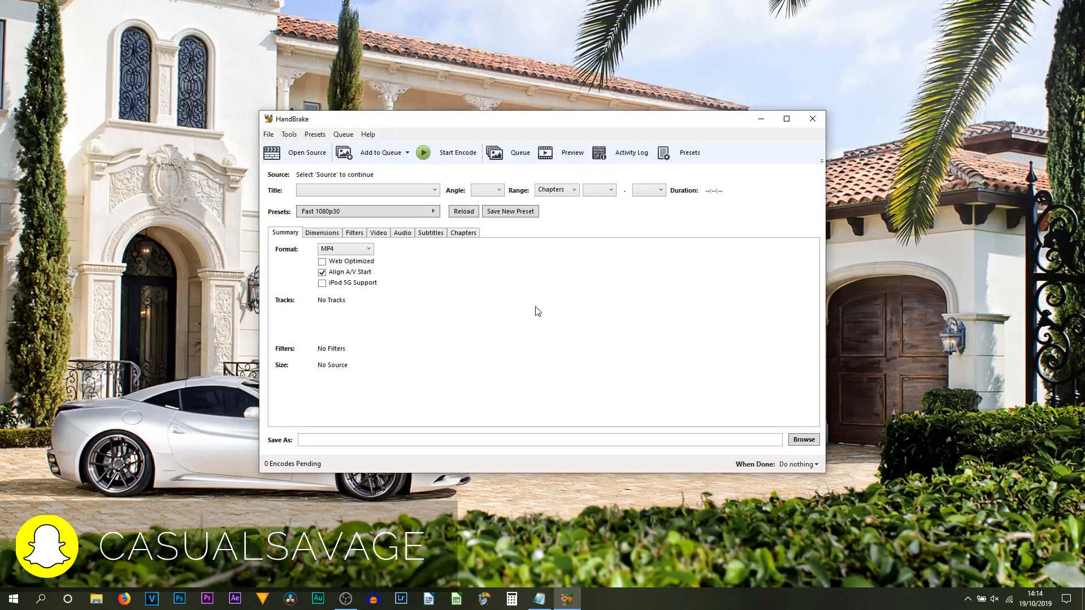
- Show HandBrake's Source Selection panel via Open Source
left_click(306, 152)
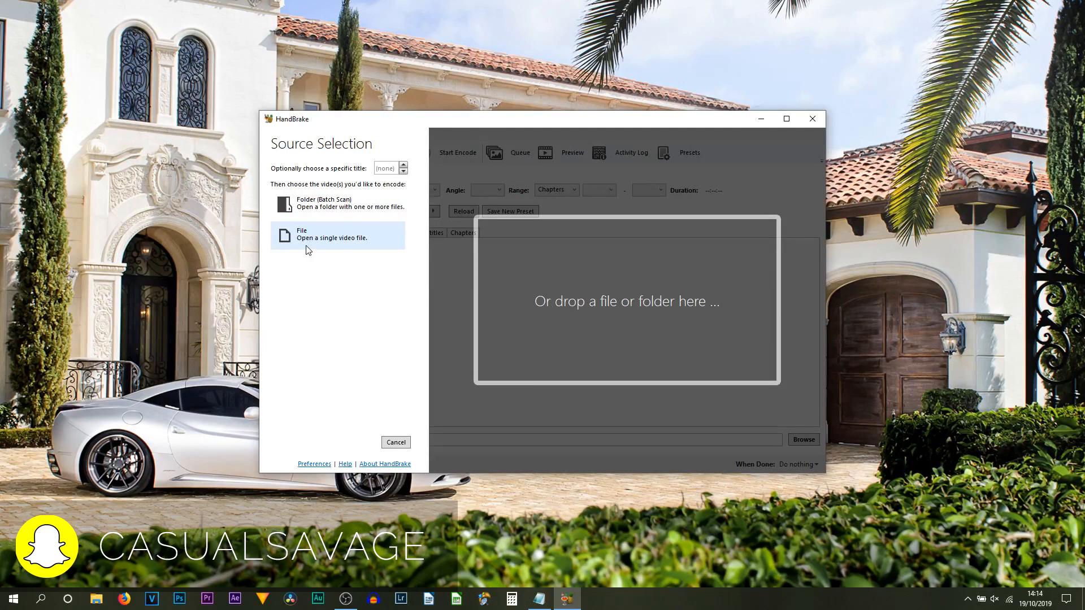
mouse_move(326, 251)
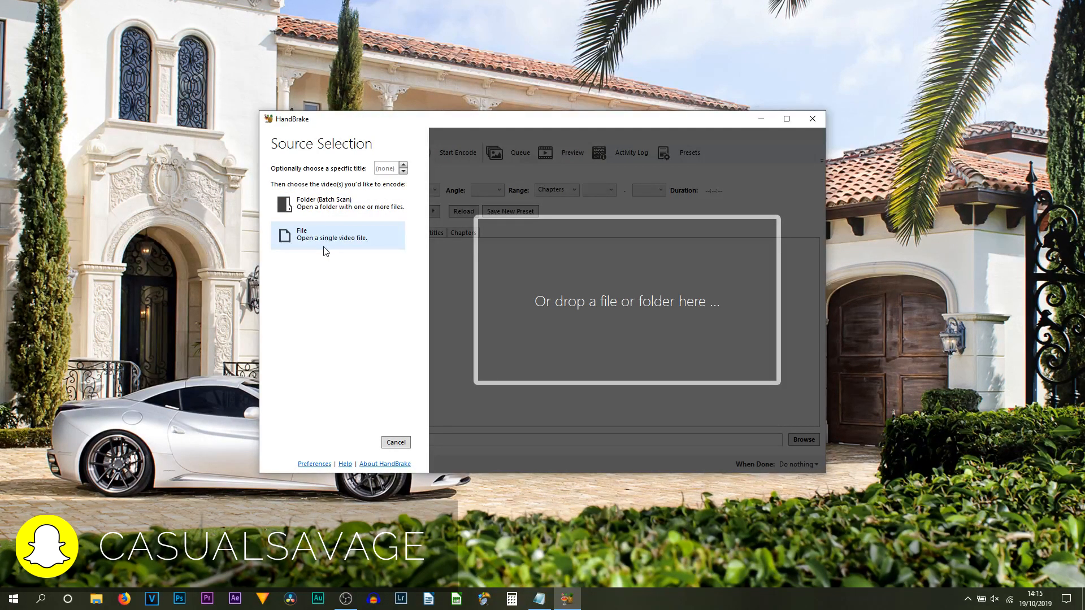
- Open 'Michaels Bar Mitzvah - Full' from the Desktop and page forward and back through previews
left_click(331, 234)
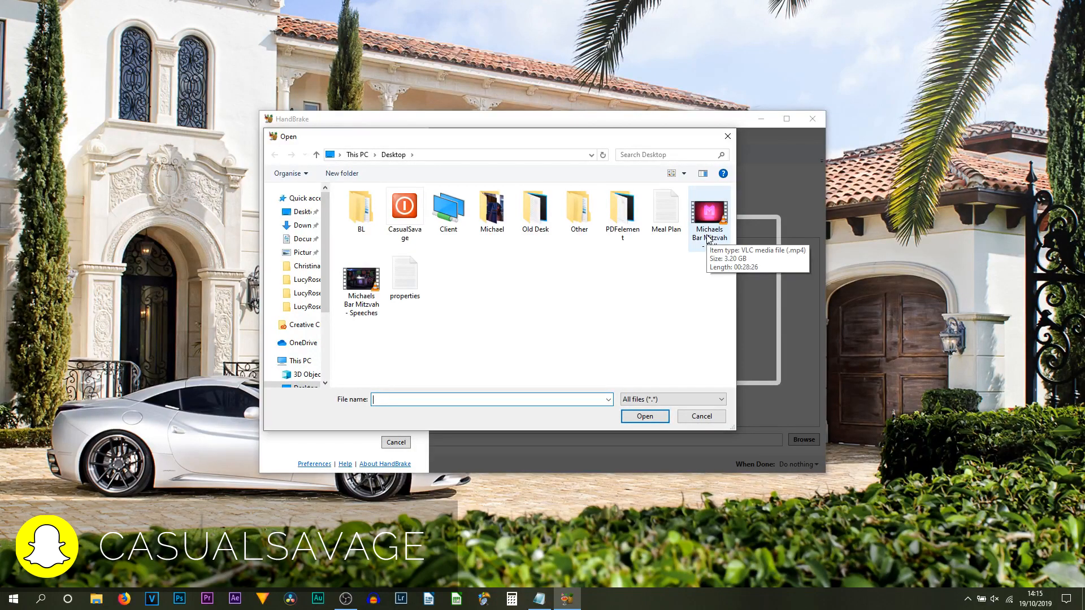
double_click(709, 211)
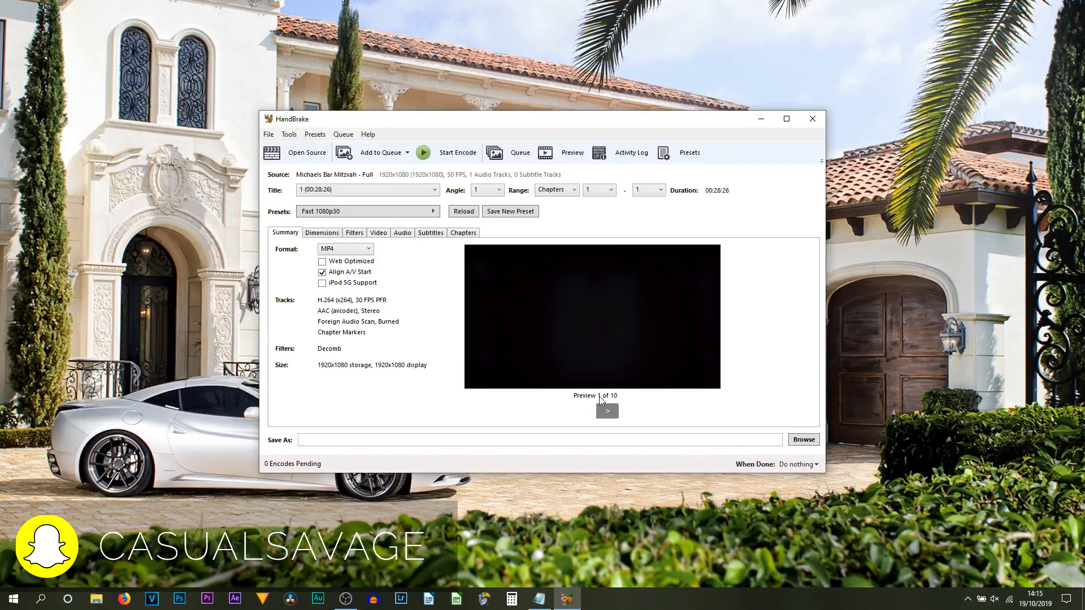
left_click(607, 410)
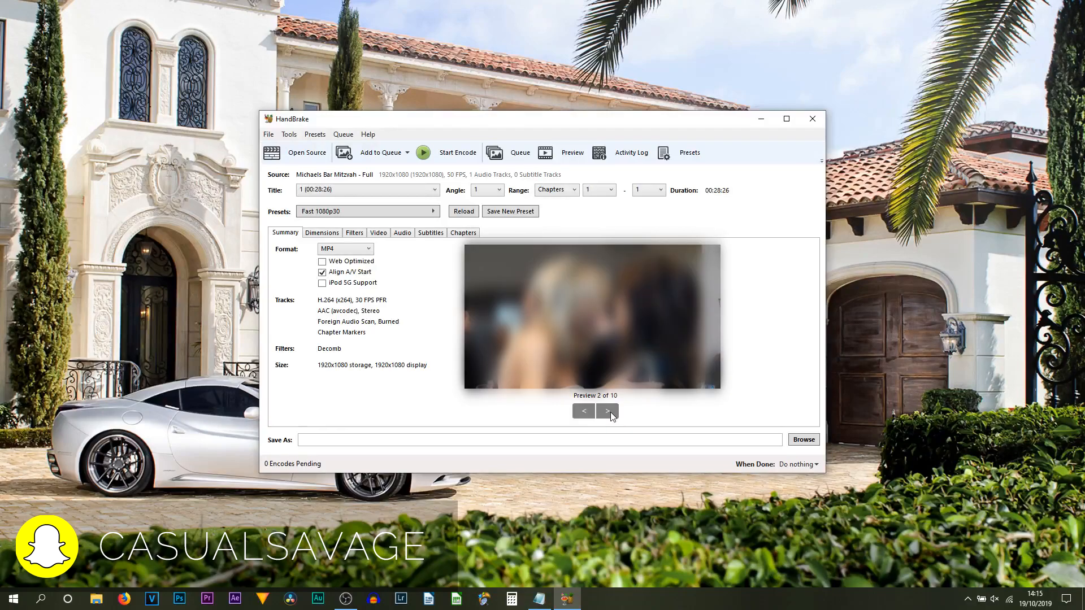
left_click(606, 410)
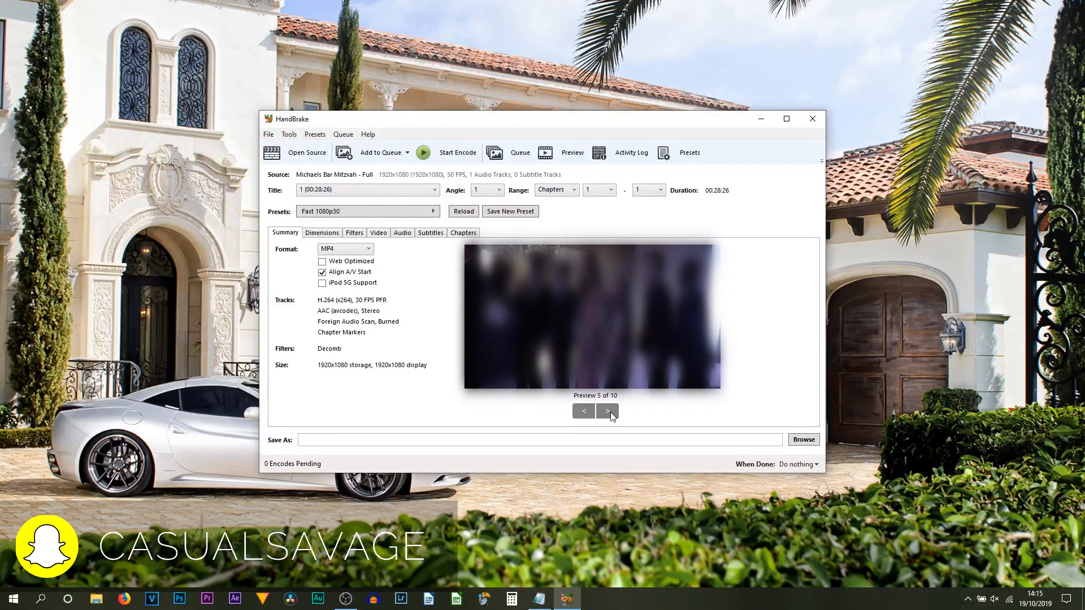
left_click(607, 411)
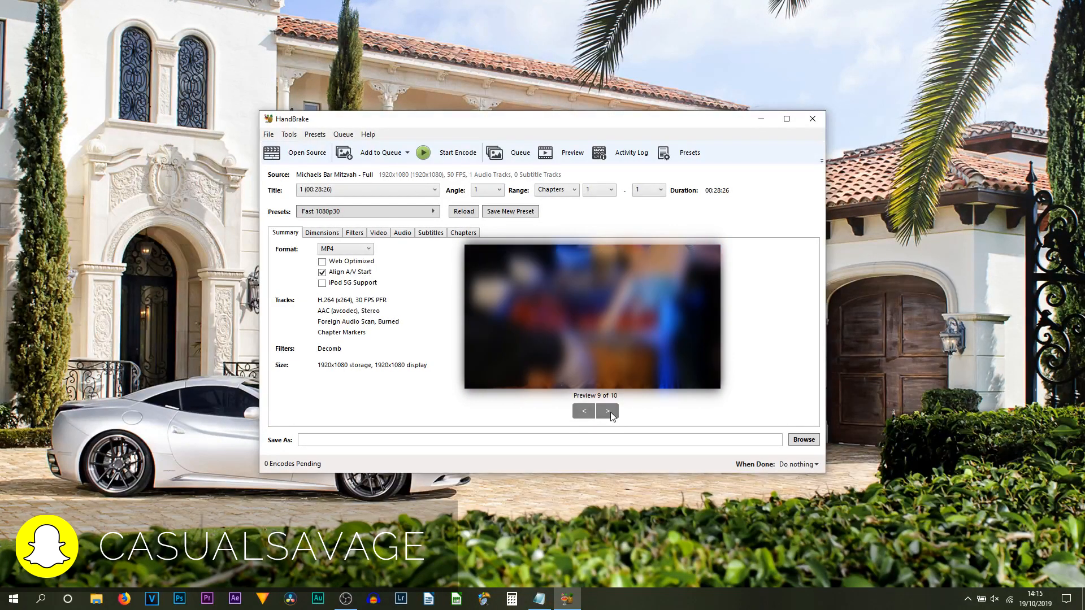
left_click(583, 411)
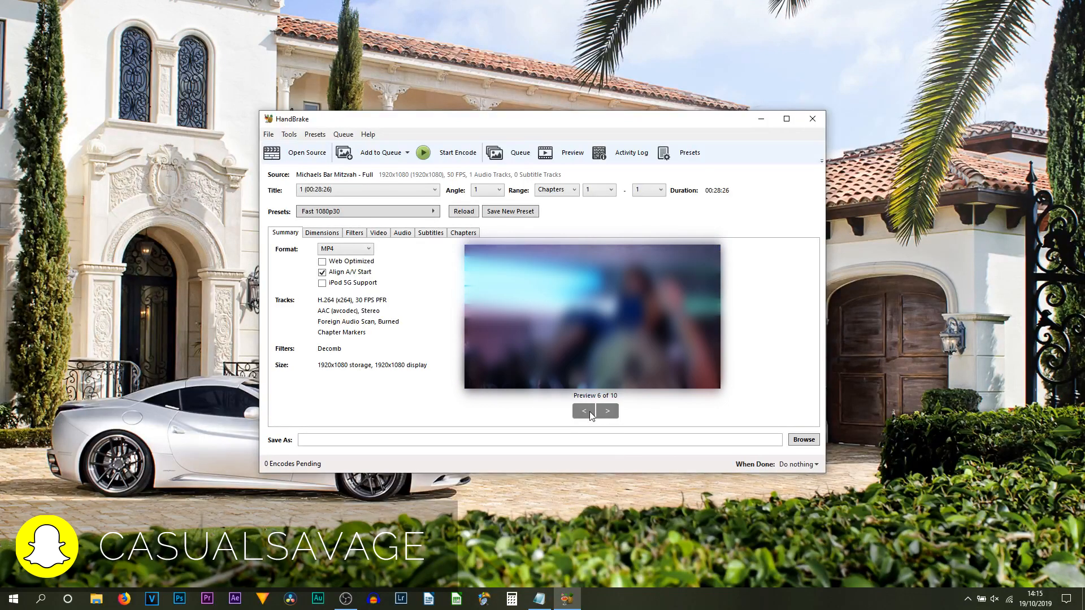
left_click(583, 411)
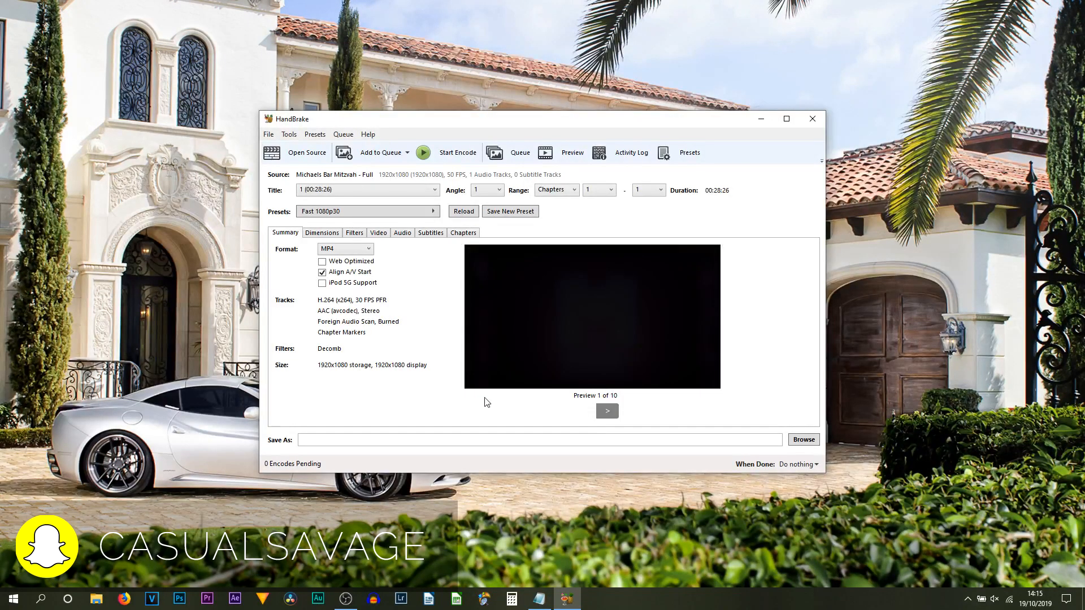
mouse_move(471, 403)
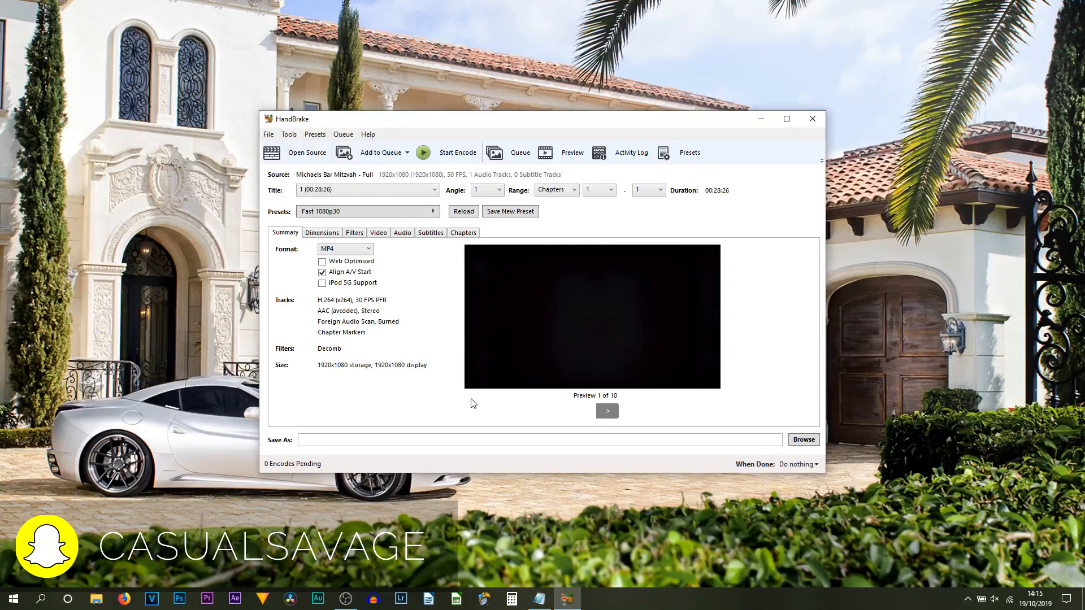
mouse_move(616, 340)
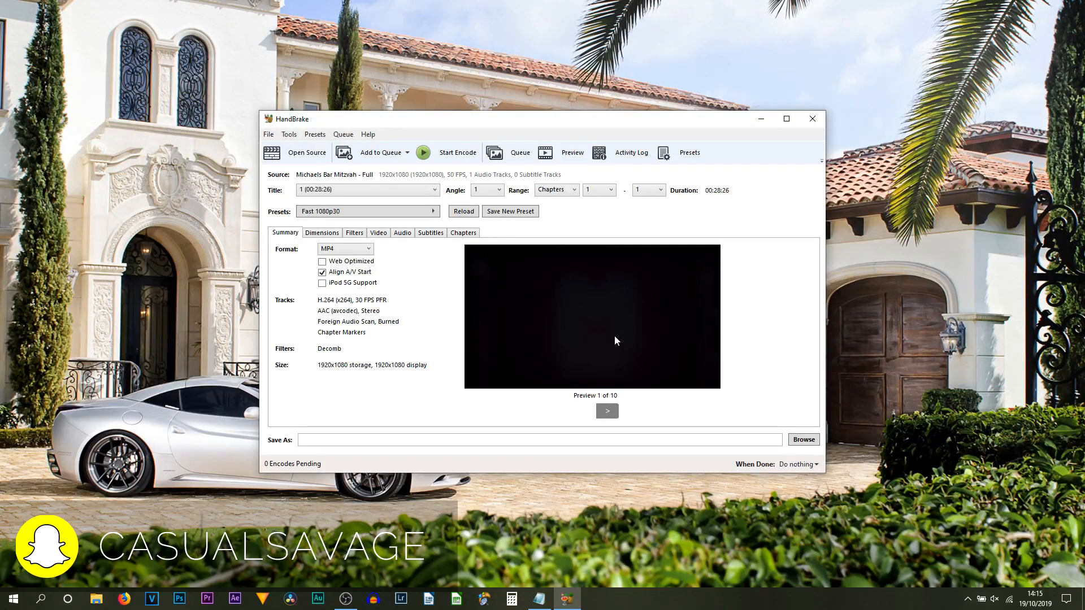
- Apply the General > Very Fast 720p30 preset and enable Web Optimized MP4 output
left_click(366, 211)
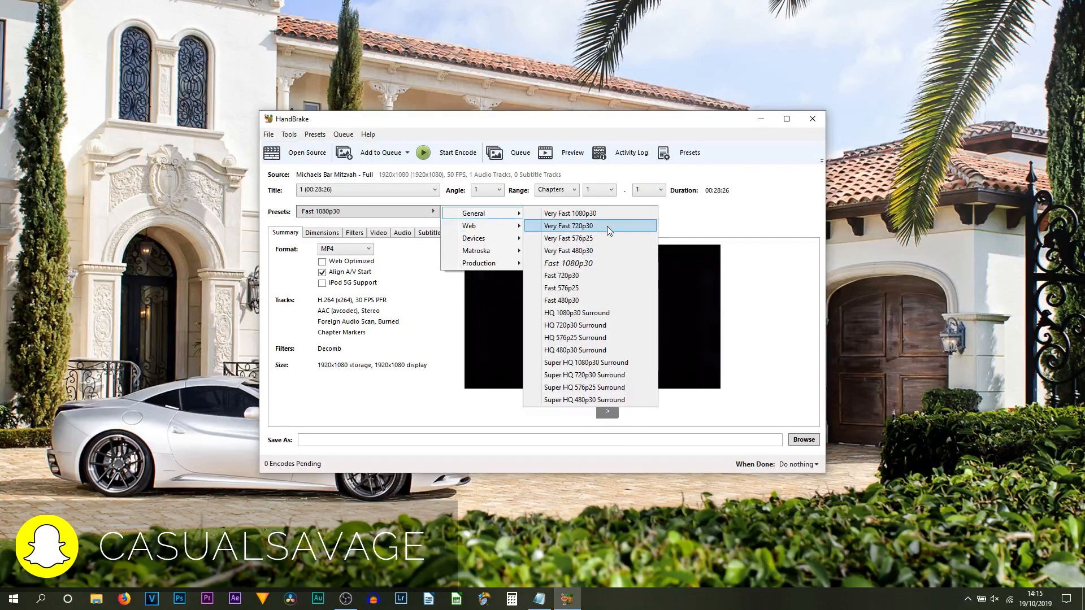
mouse_move(595, 213)
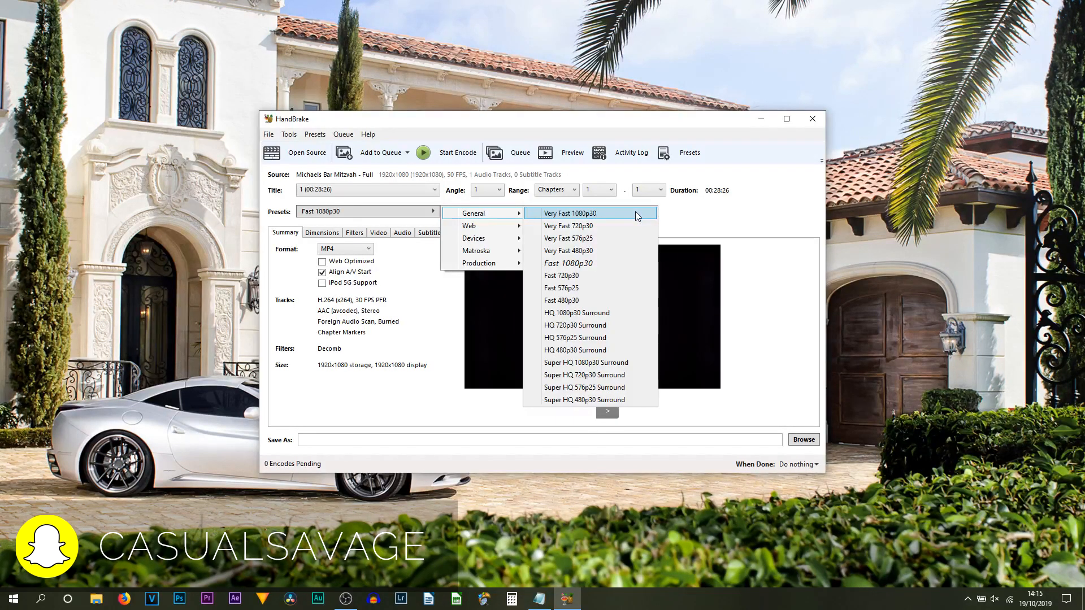
mouse_move(569, 226)
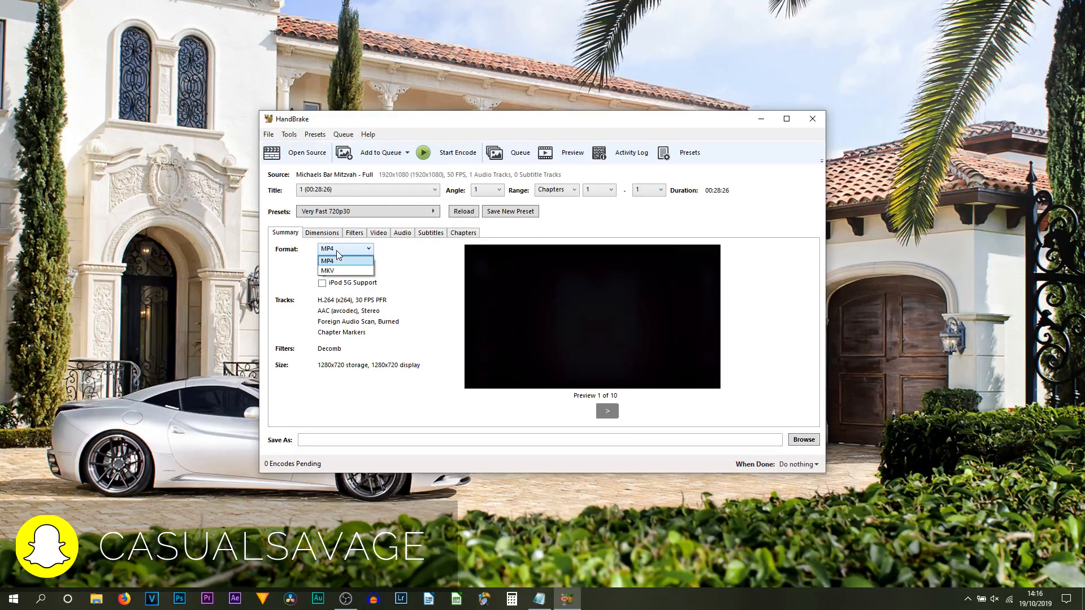
mouse_move(346, 268)
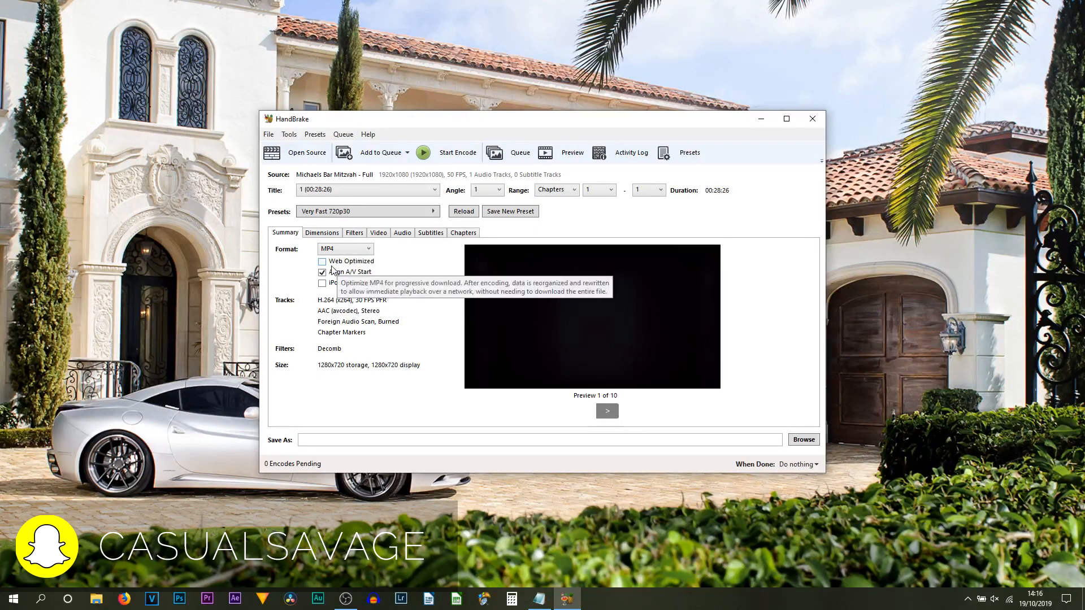
left_click(323, 261)
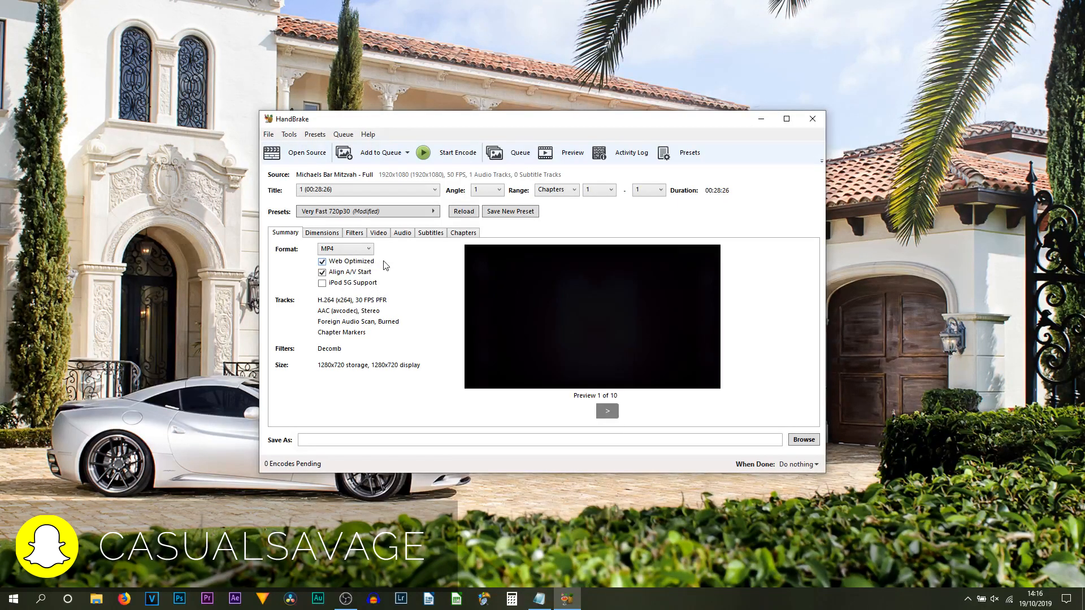
mouse_move(349, 272)
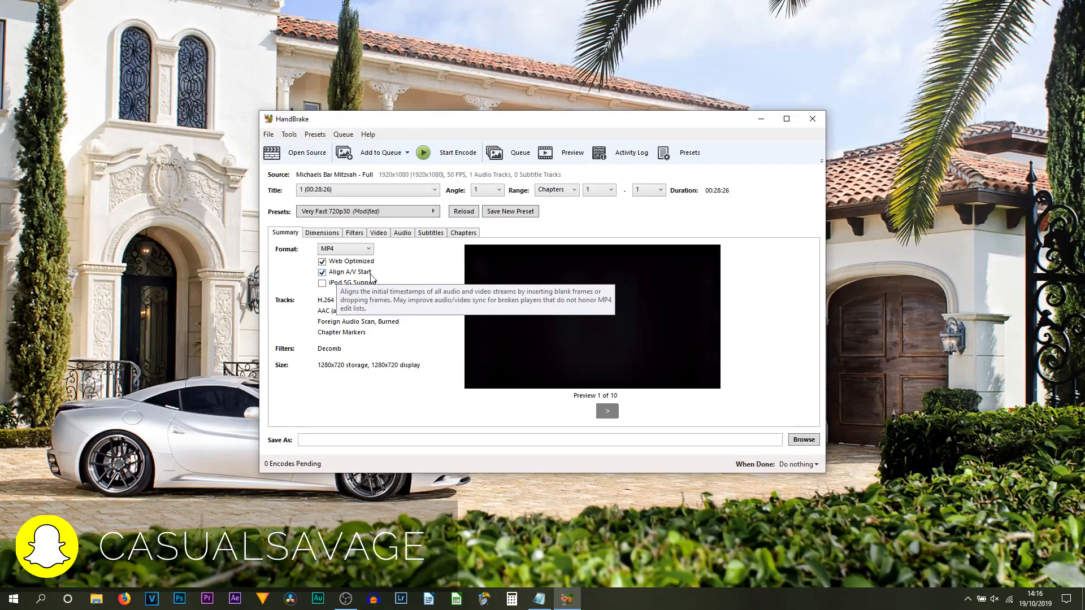
- Review the 1280x720 dimensions, then show the Filters settings with Decomb deinterlacing
left_click(321, 232)
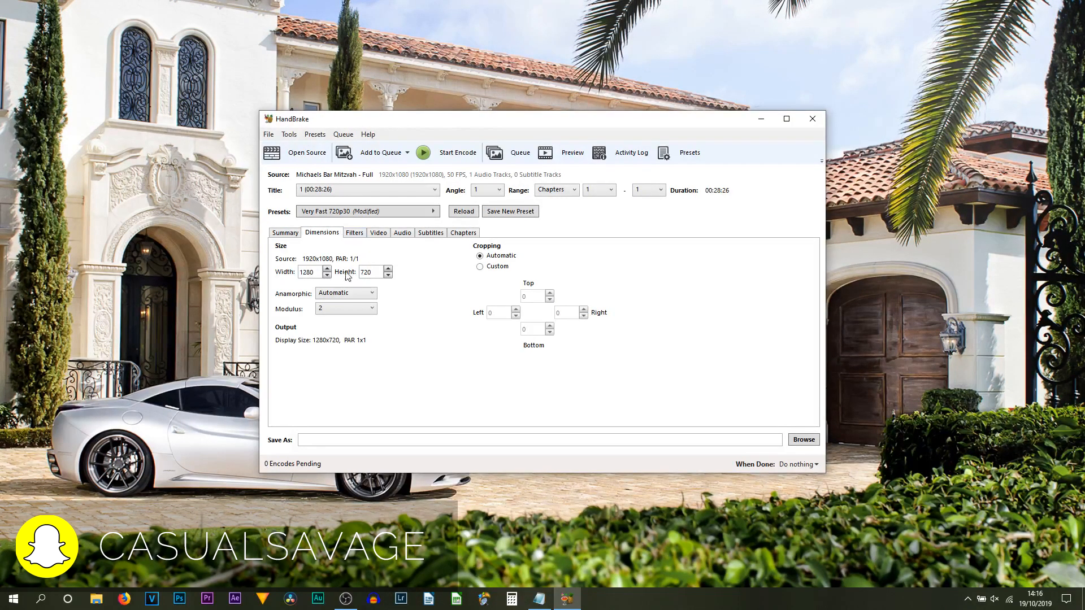
mouse_move(334, 266)
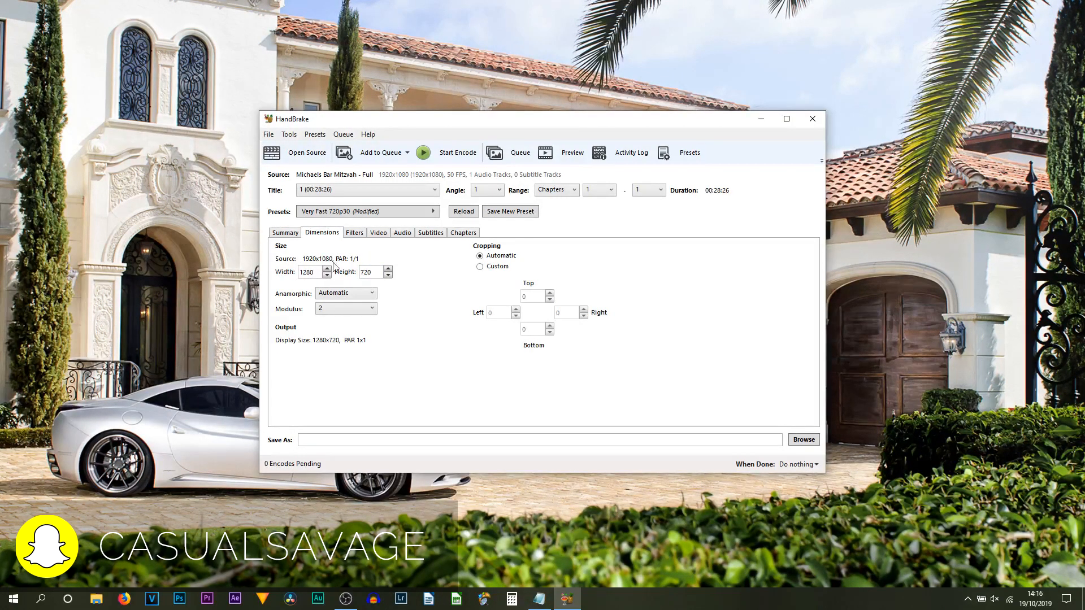
mouse_move(341, 266)
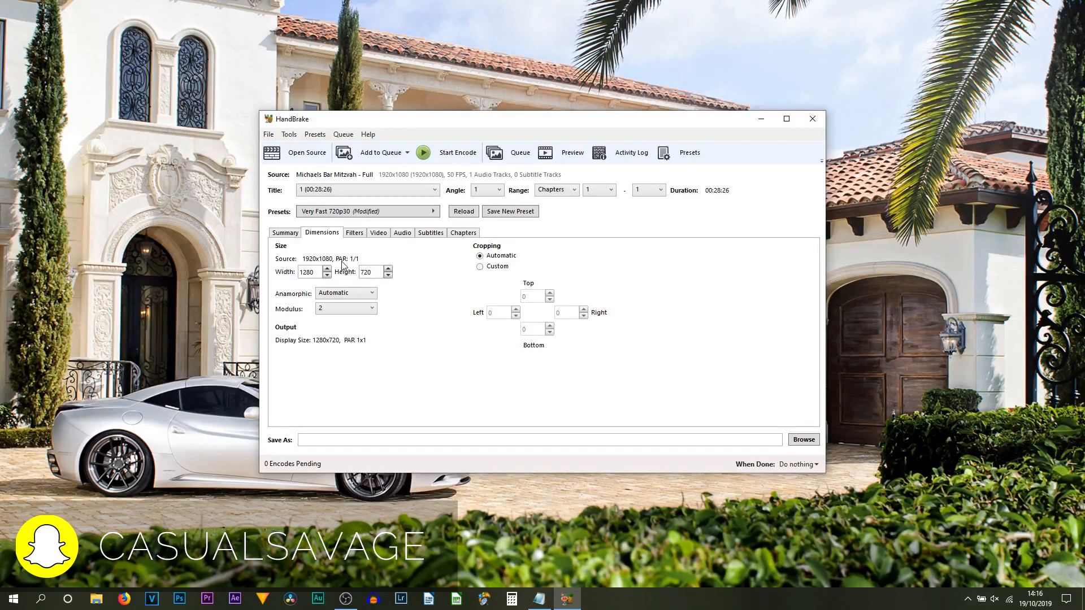
mouse_move(277, 284)
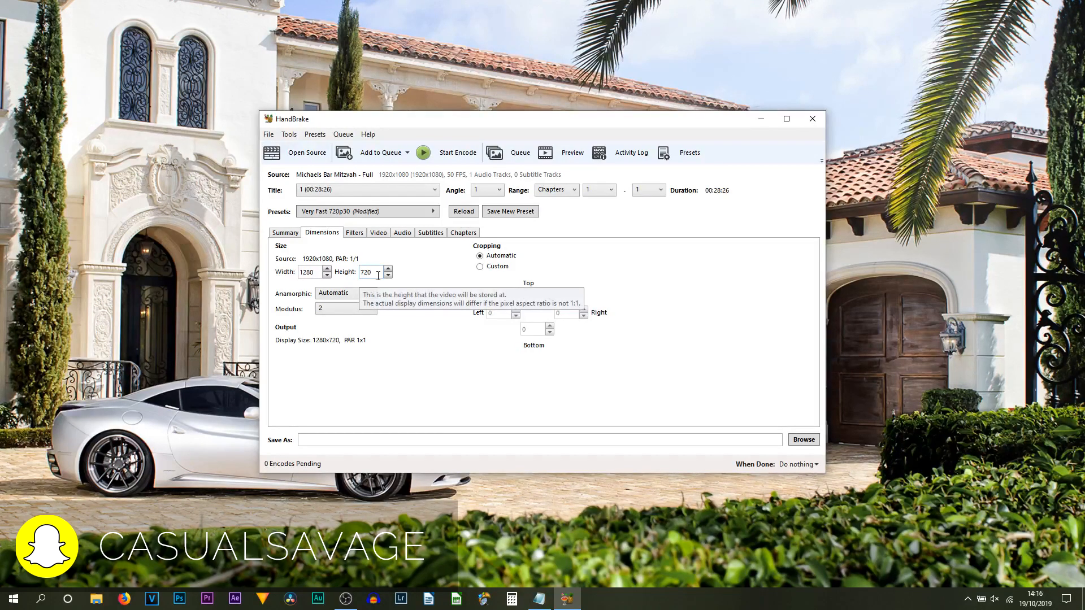
left_click(355, 232)
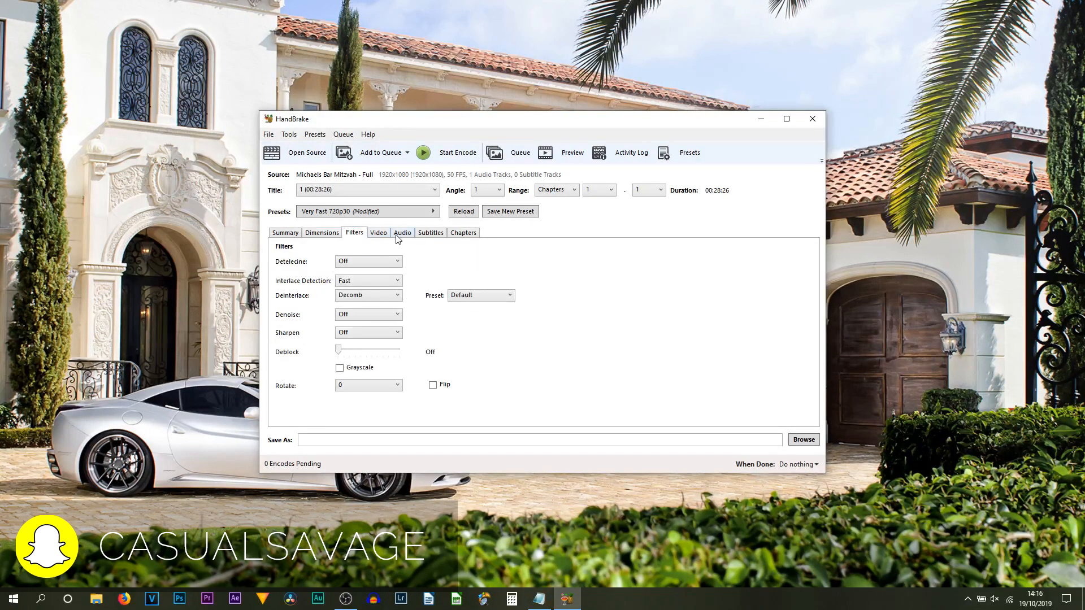
- Set the Constant Quality slider to RF 12.5
left_click(378, 232)
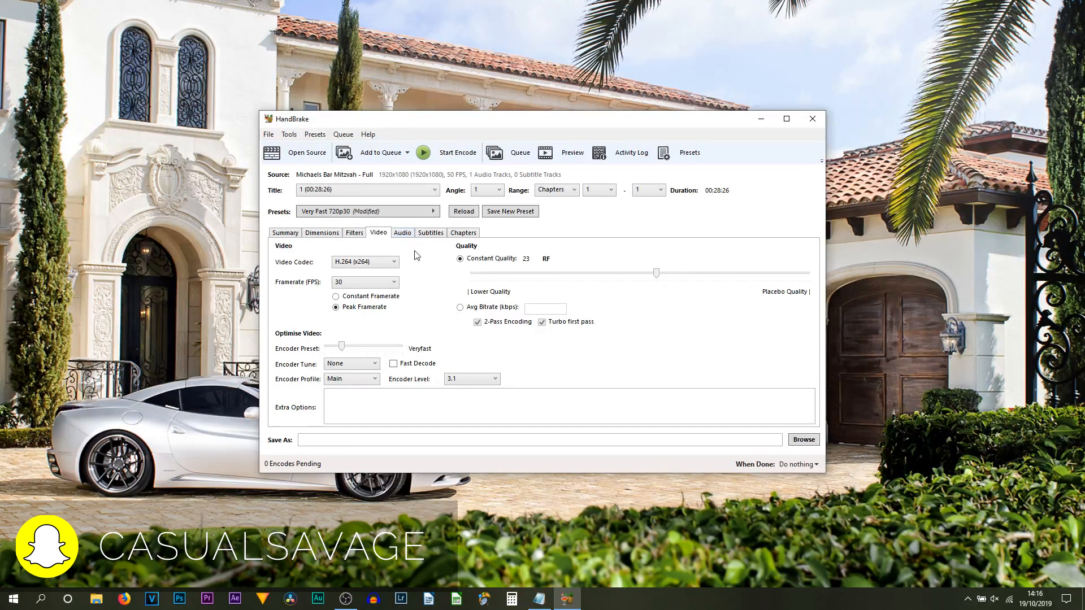
mouse_move(287, 250)
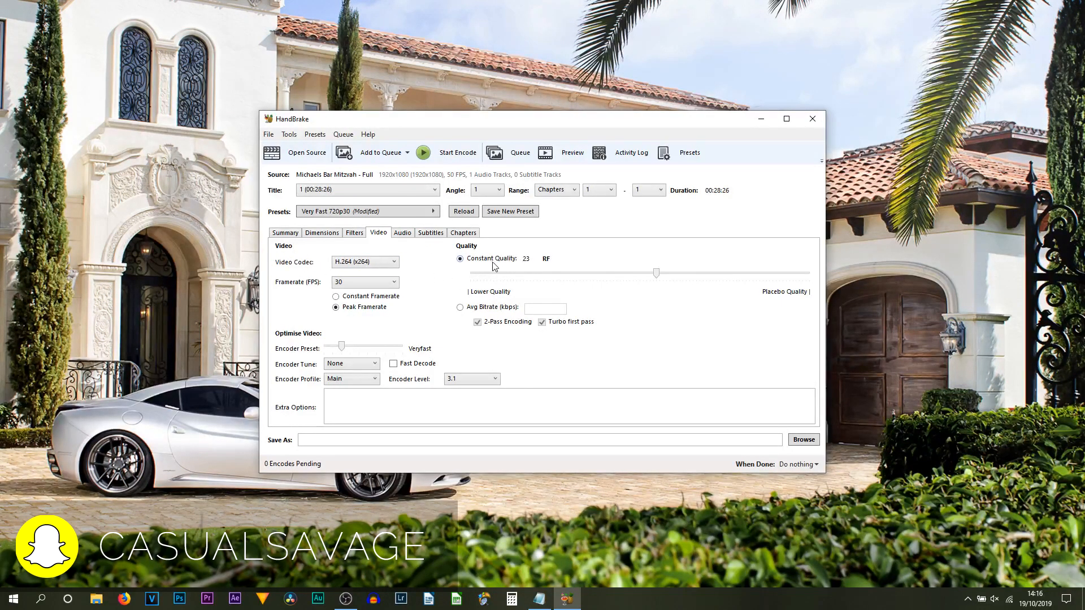
mouse_move(648, 287)
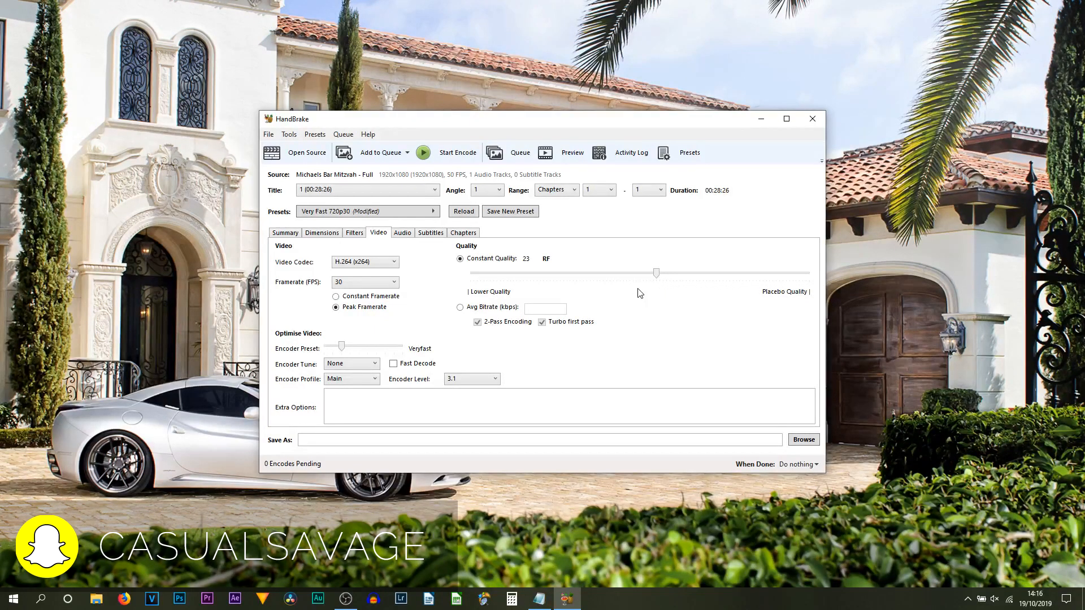
left_click_drag(655, 272, 746, 272)
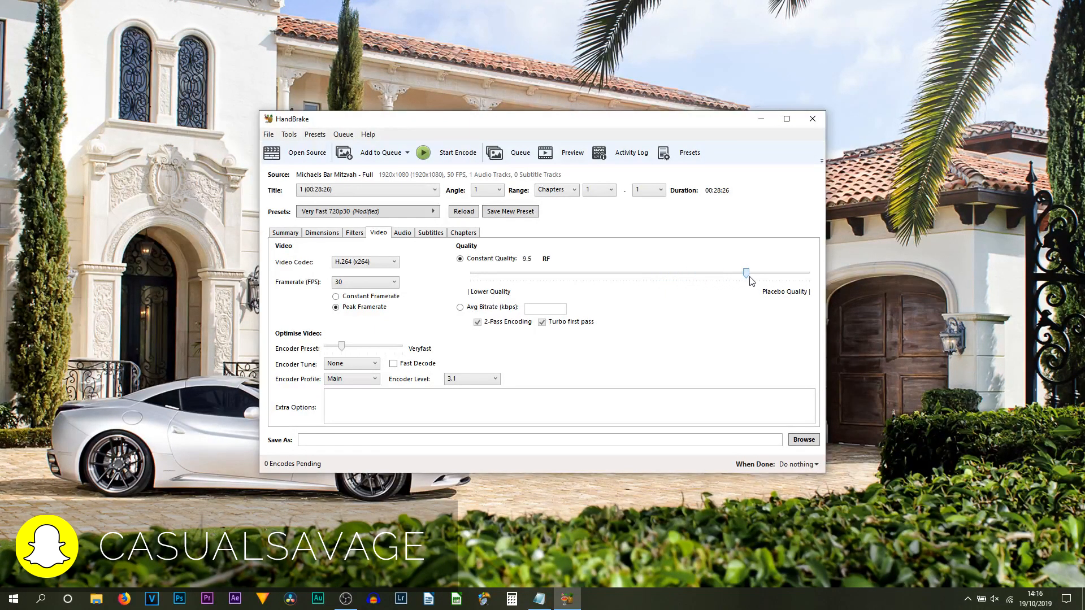
left_click_drag(746, 272, 736, 273)
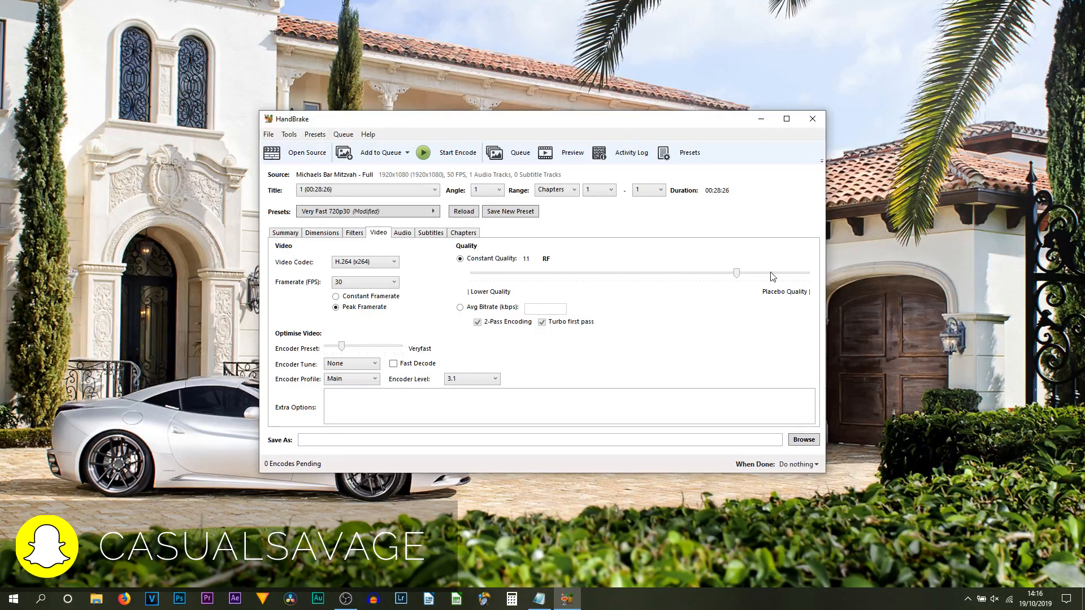
left_click_drag(736, 272, 727, 272)
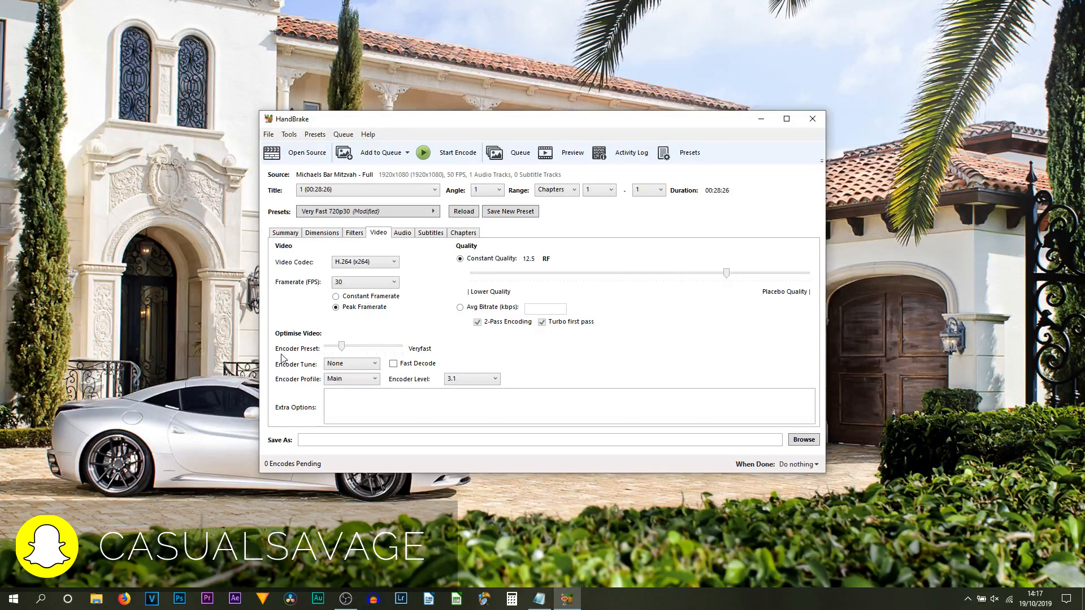
mouse_move(306, 357)
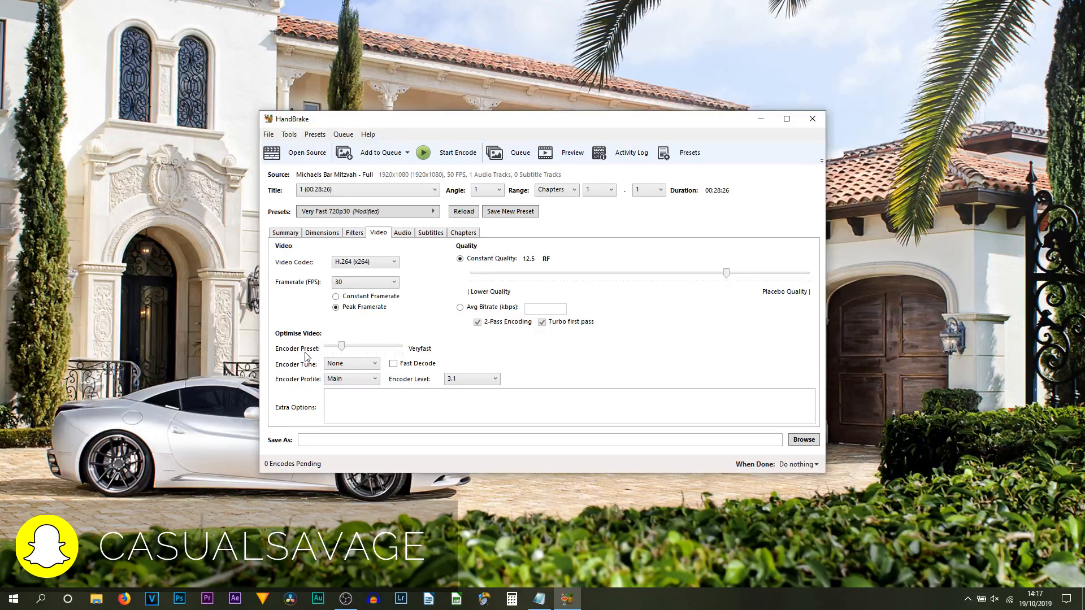
mouse_move(503, 367)
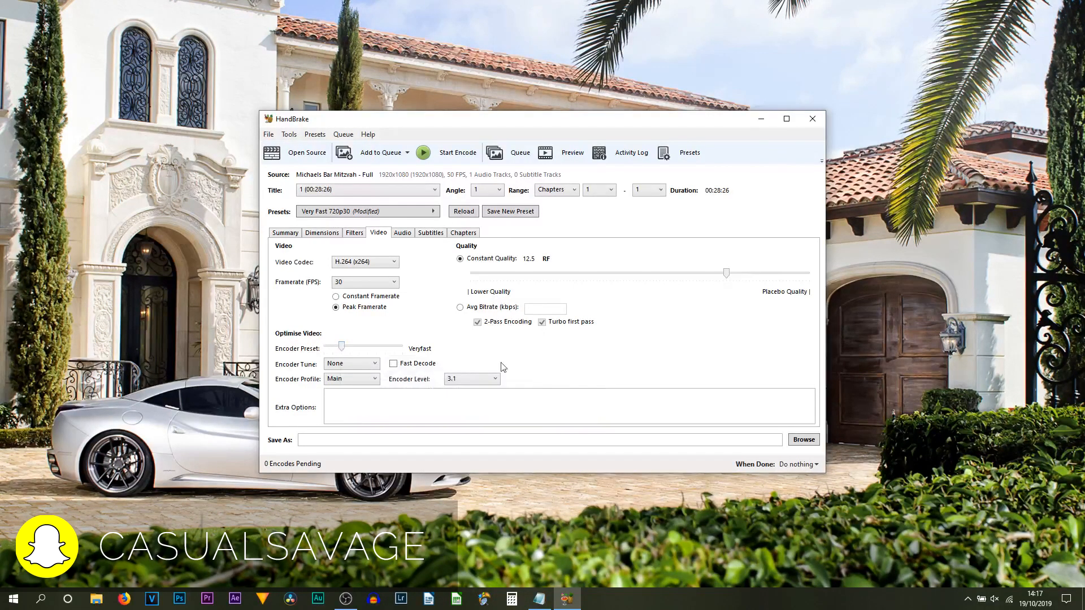
- Set the encoder preset slider to Faster
left_click_drag(342, 346, 401, 346)
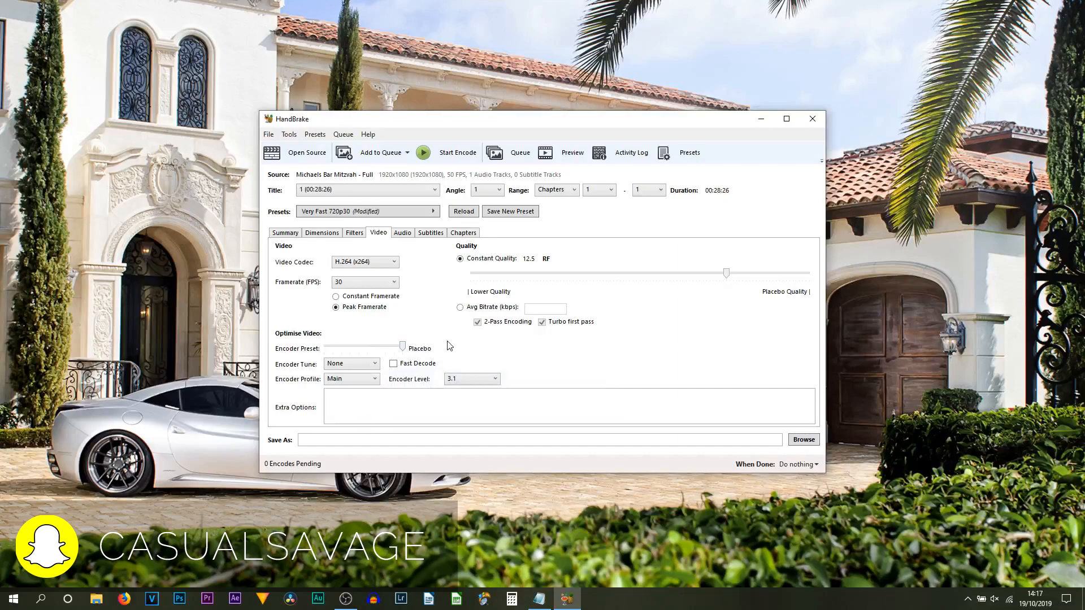
left_click_drag(401, 348, 339, 347)
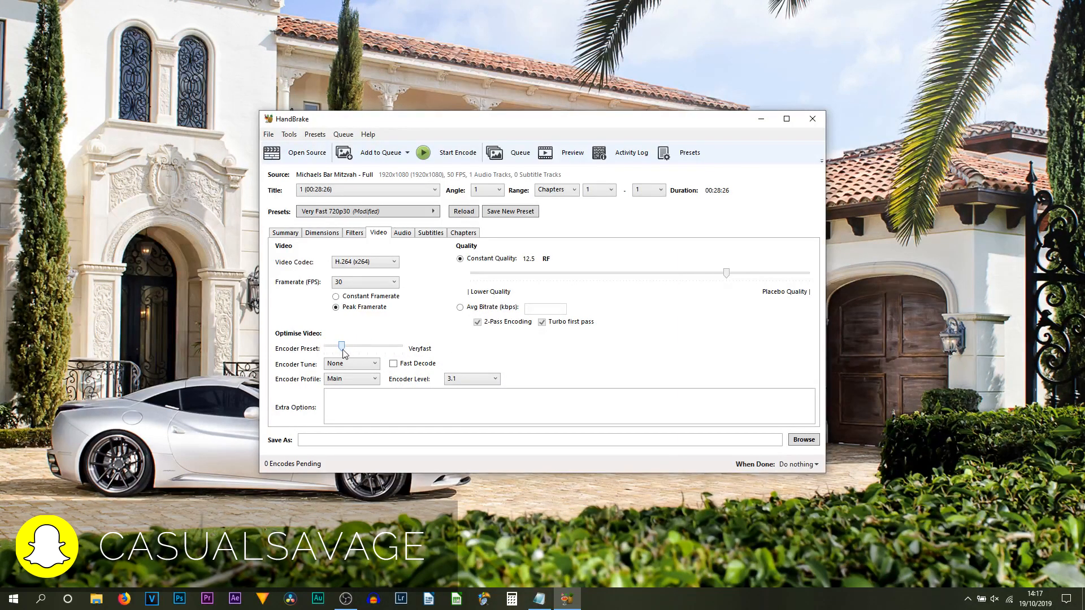
left_click_drag(340, 346, 349, 346)
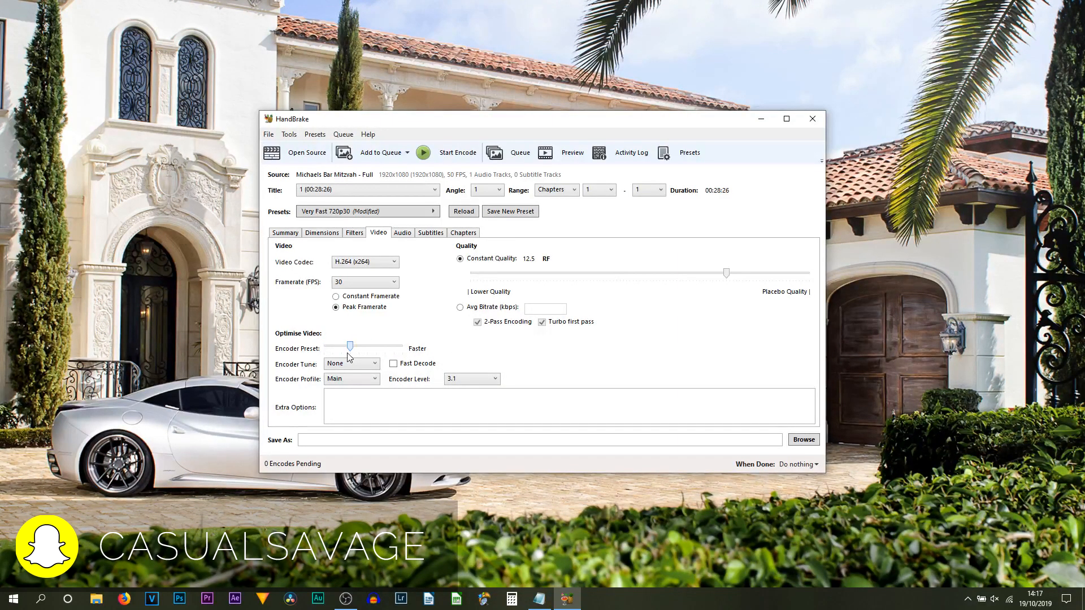
mouse_move(539, 374)
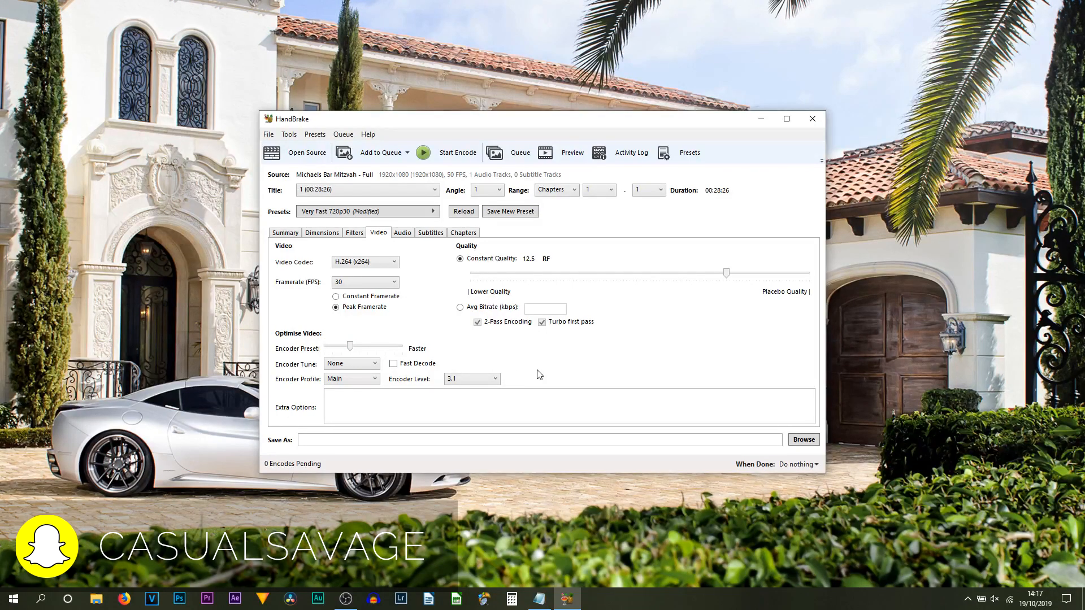
left_click(401, 233)
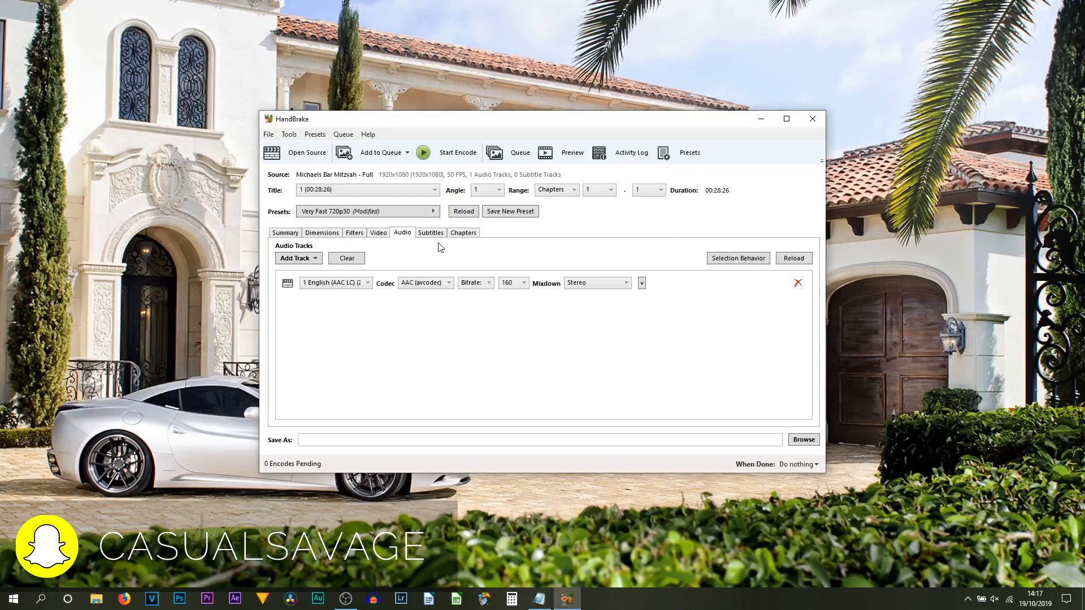
- Check the Subtitles and Chapters settings, then go back to the Summary tab
left_click(430, 232)
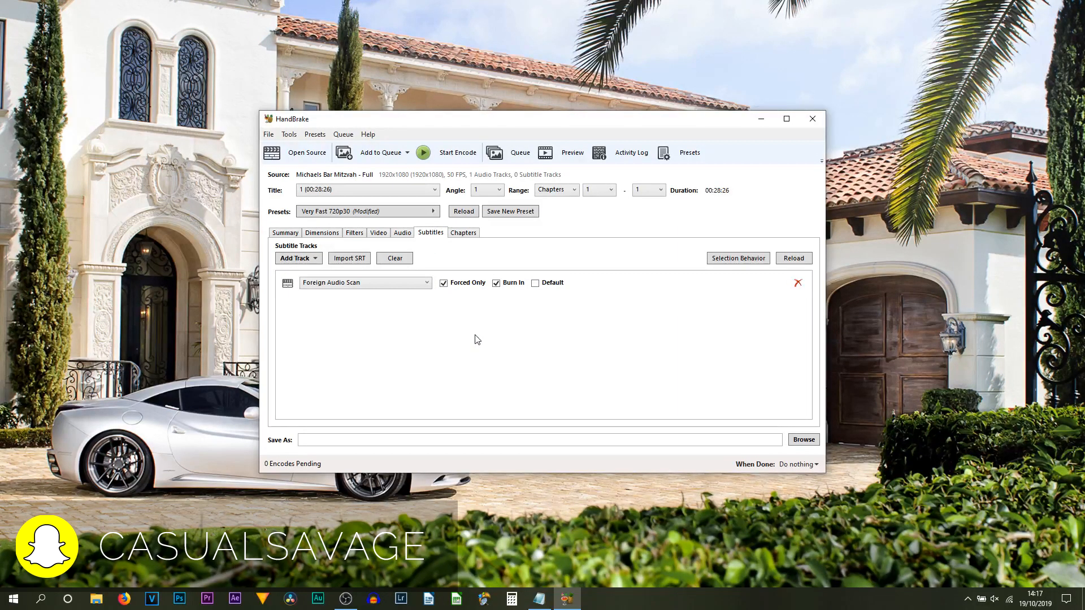
left_click(463, 232)
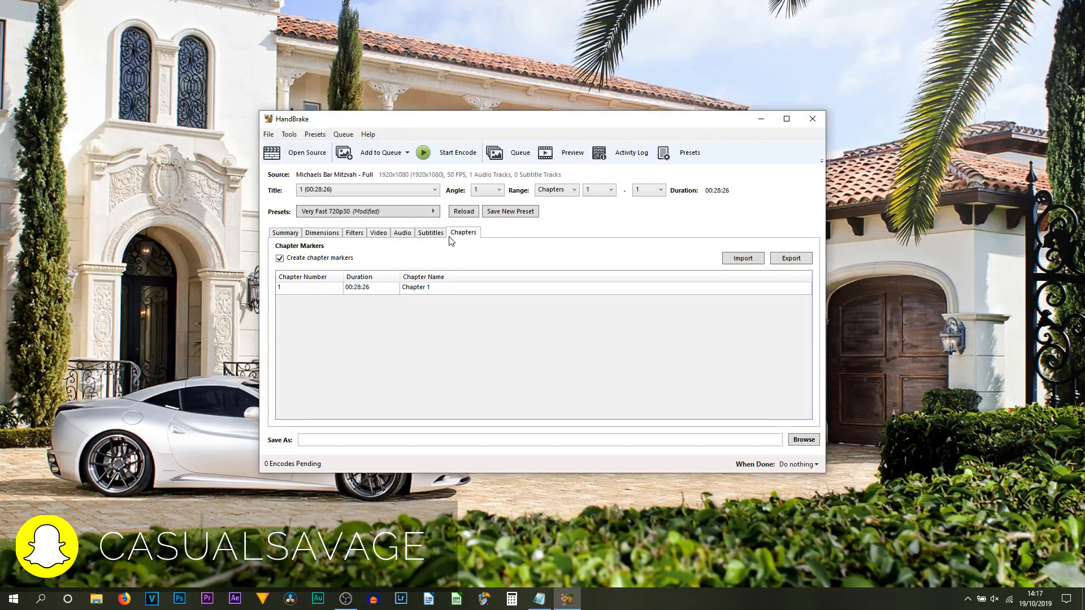
left_click(285, 232)
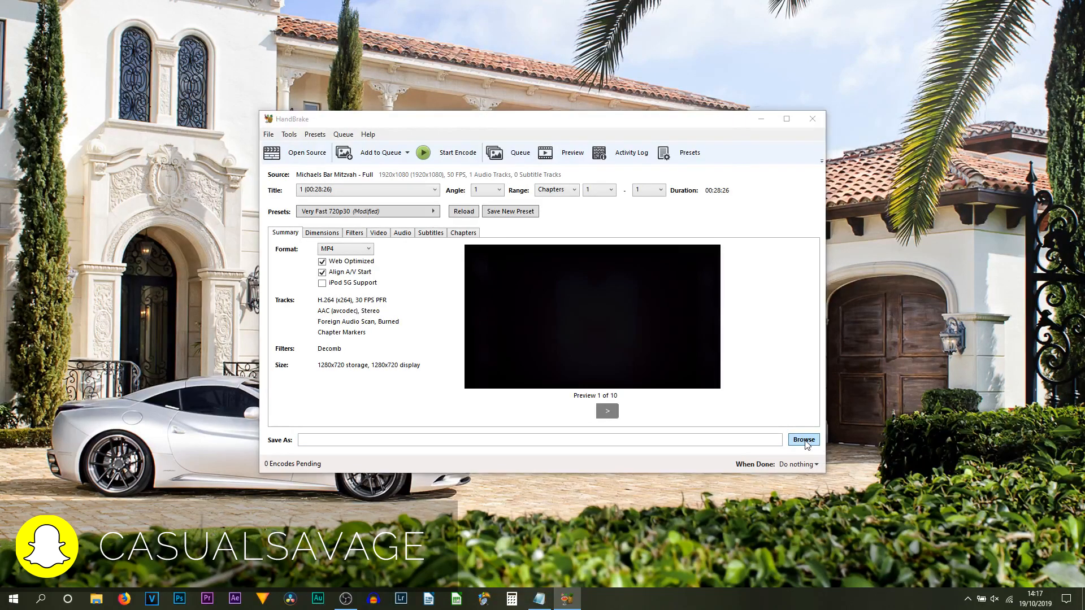
- Save output to the Desktop as 'Michaels Bar Mitzvah - Full REDUCED.mp4'
left_click(802, 440)
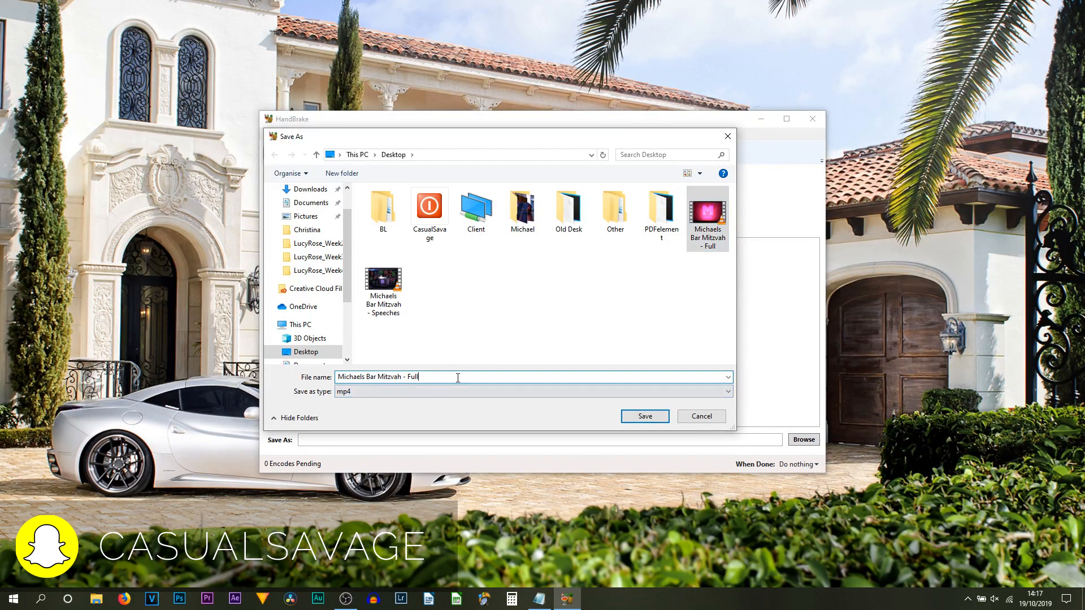
type("REDU")
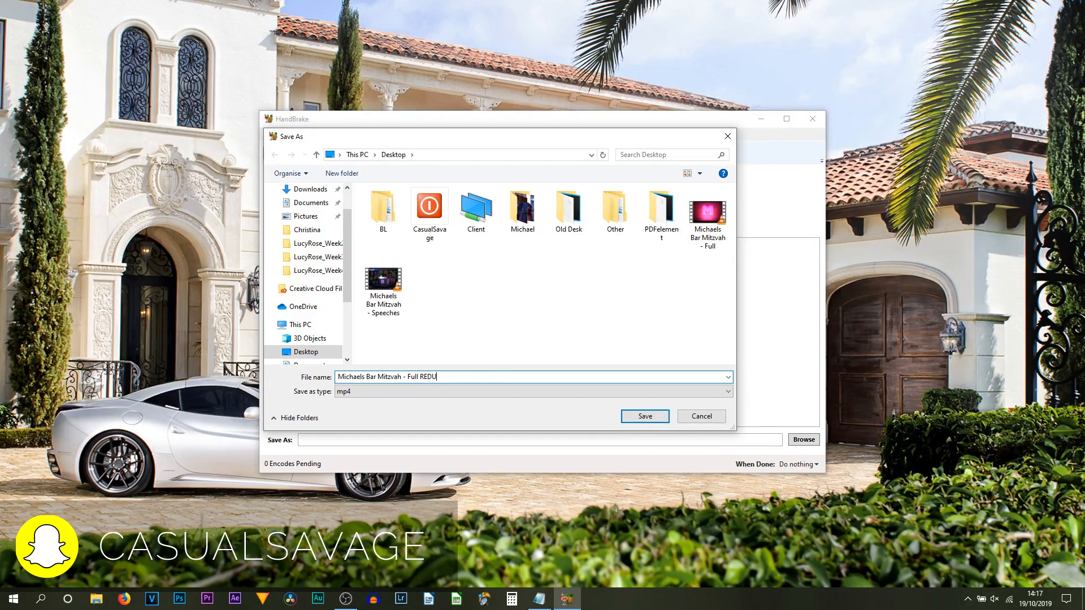
type("CED")
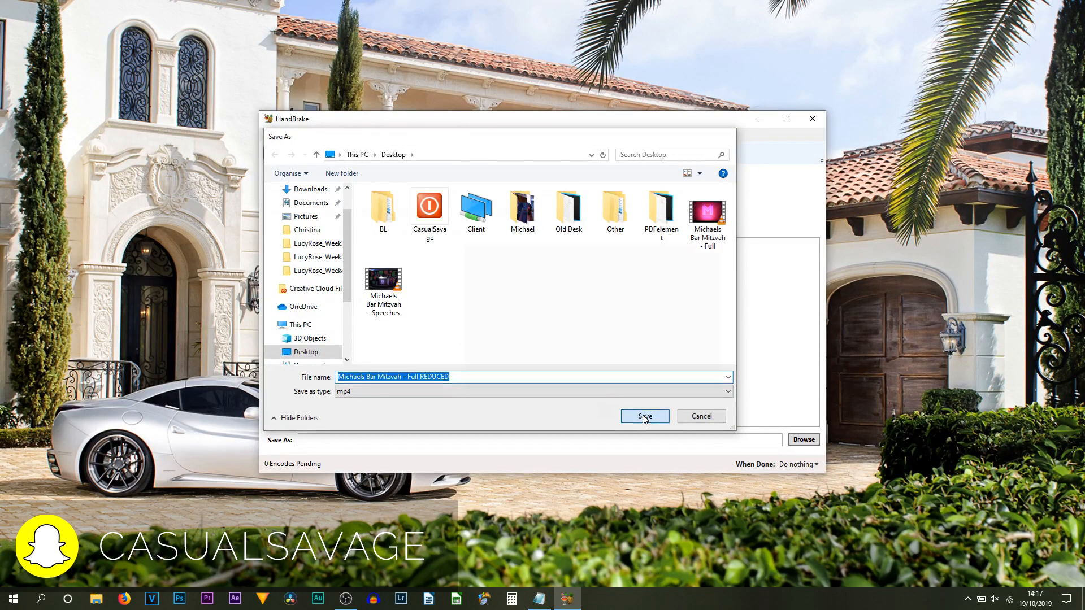
left_click(644, 415)
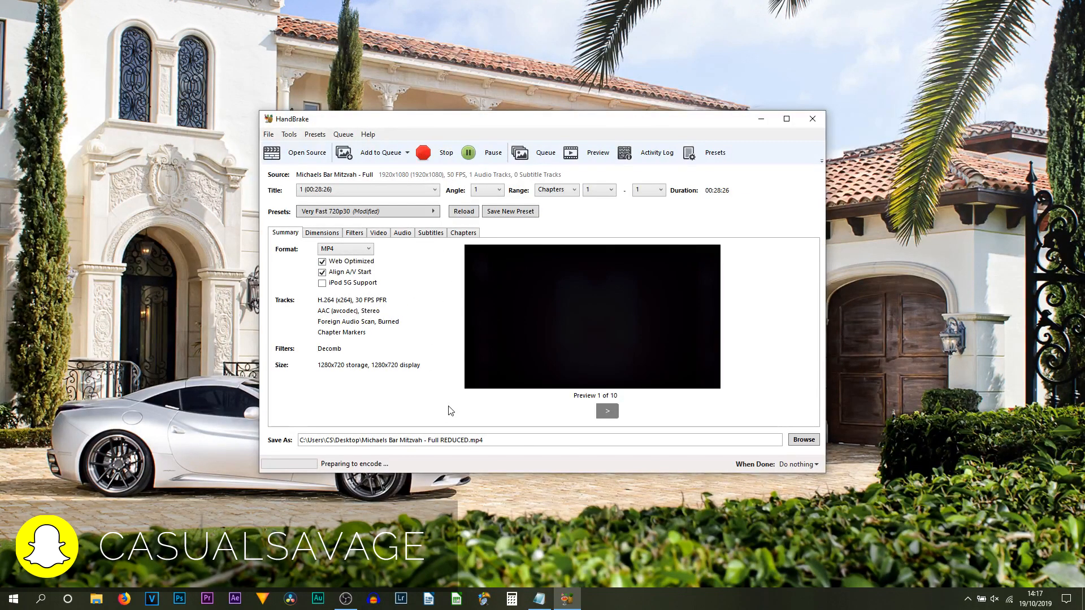
- Start the encode and watch pass 1 progress
left_click(422, 152)
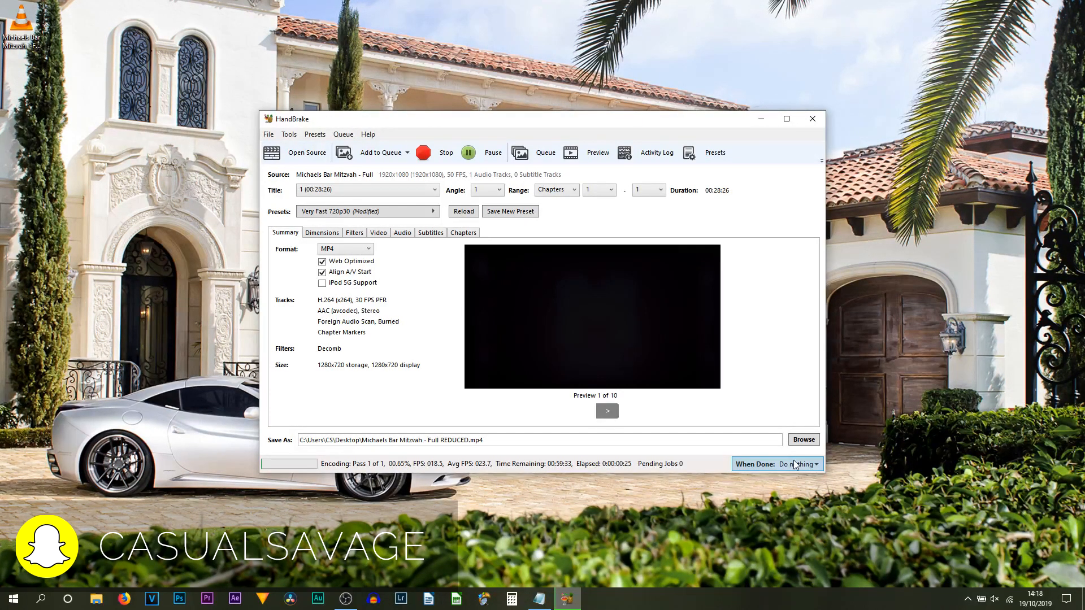
left_click(796, 464)
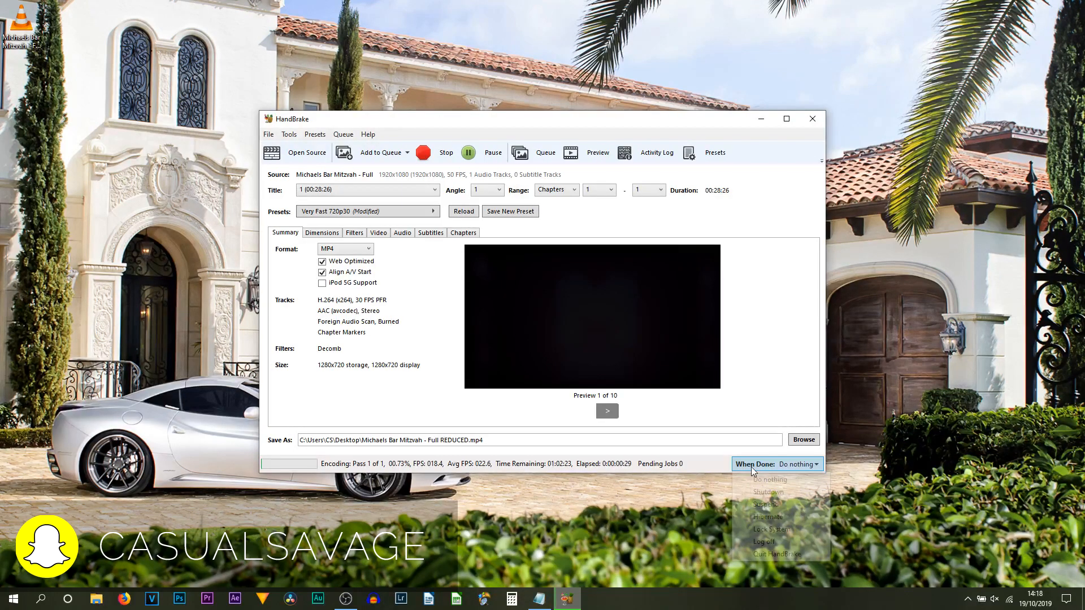
left_click(798, 463)
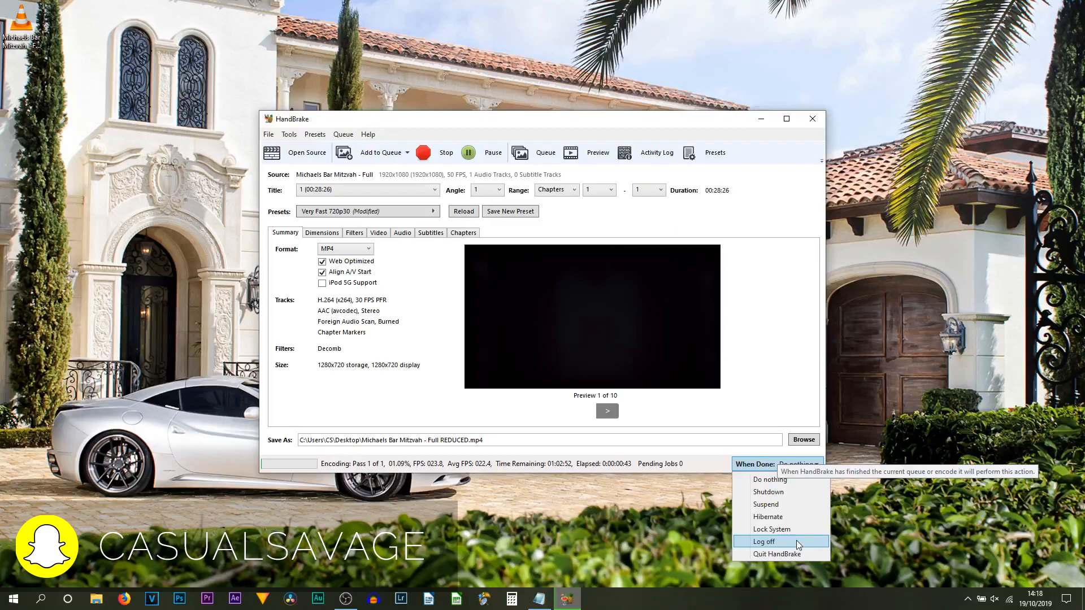
mouse_move(780, 553)
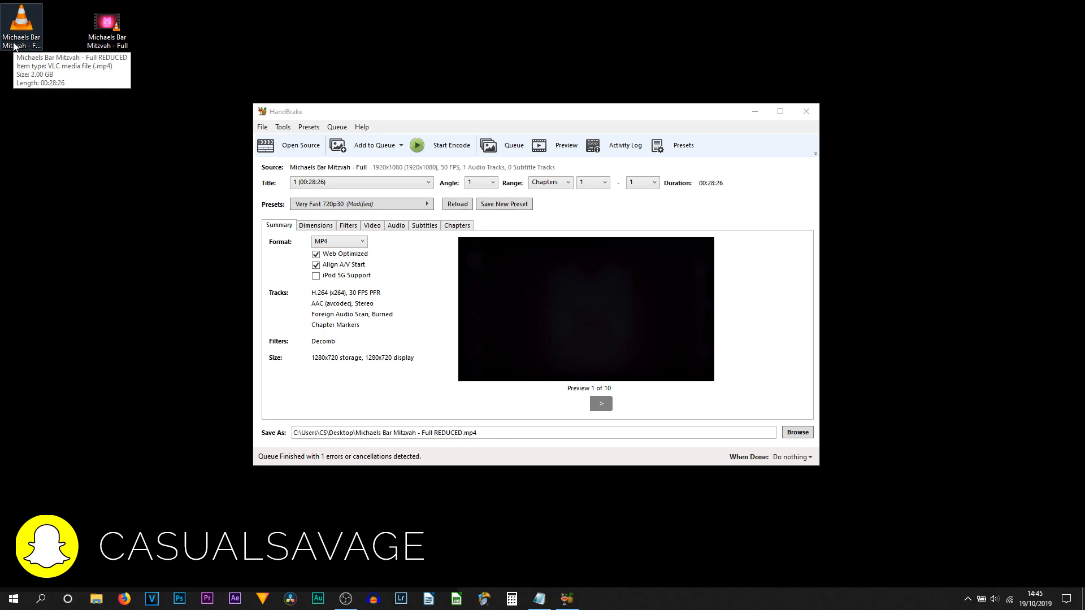
mouse_move(22, 27)
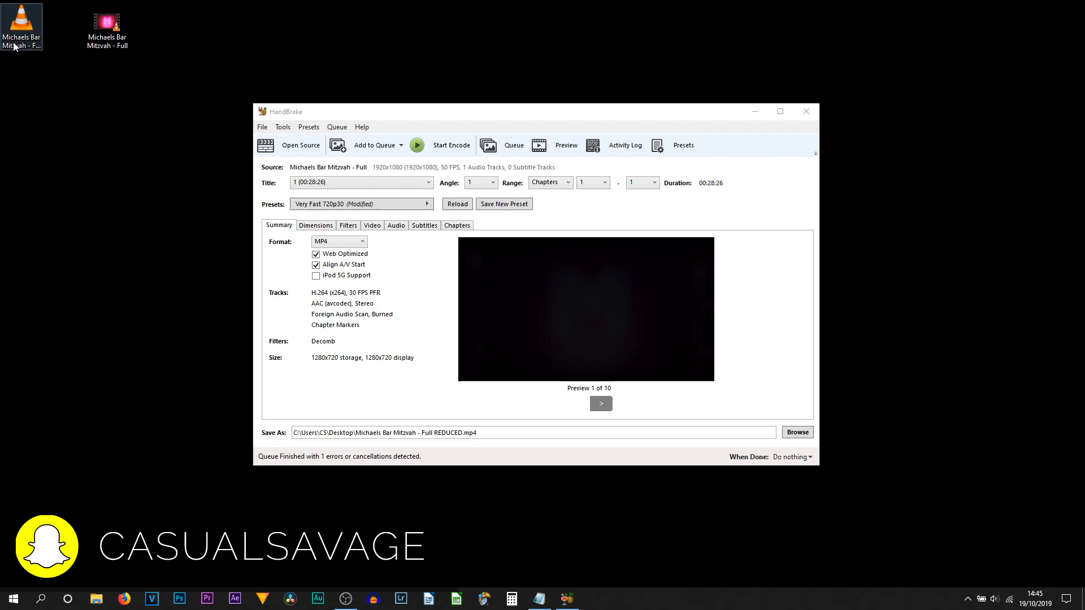